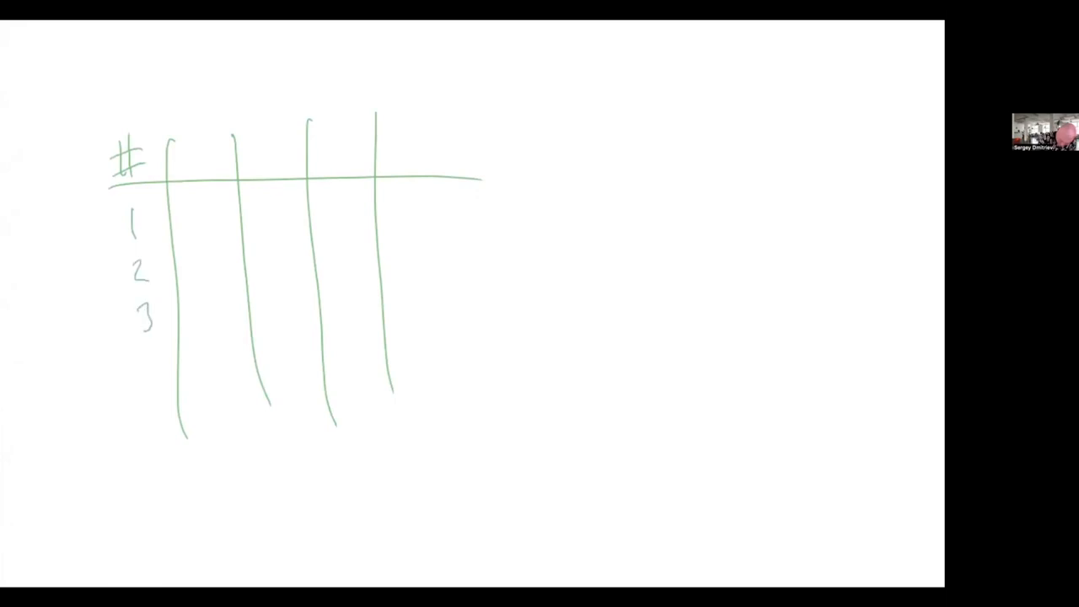
In green pen, write headers F and W, row numbers 4 and 5, and 100% and 0 in row 1
{"action": "left_click_drag", "start_coordinate": [143, 354], "coordinate": [148, 439]}
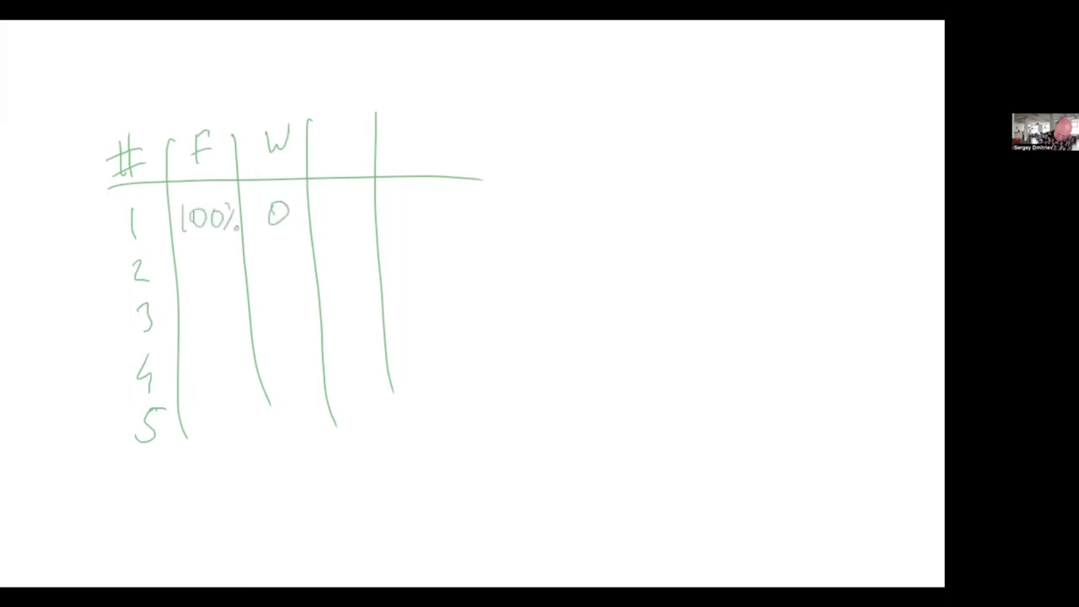
Write 40% and 20% in row 2 and erase the unused rightmost vertical line
{"action": "left_click_drag", "start_coordinate": [362, 291], "coordinate": [413, 249]}
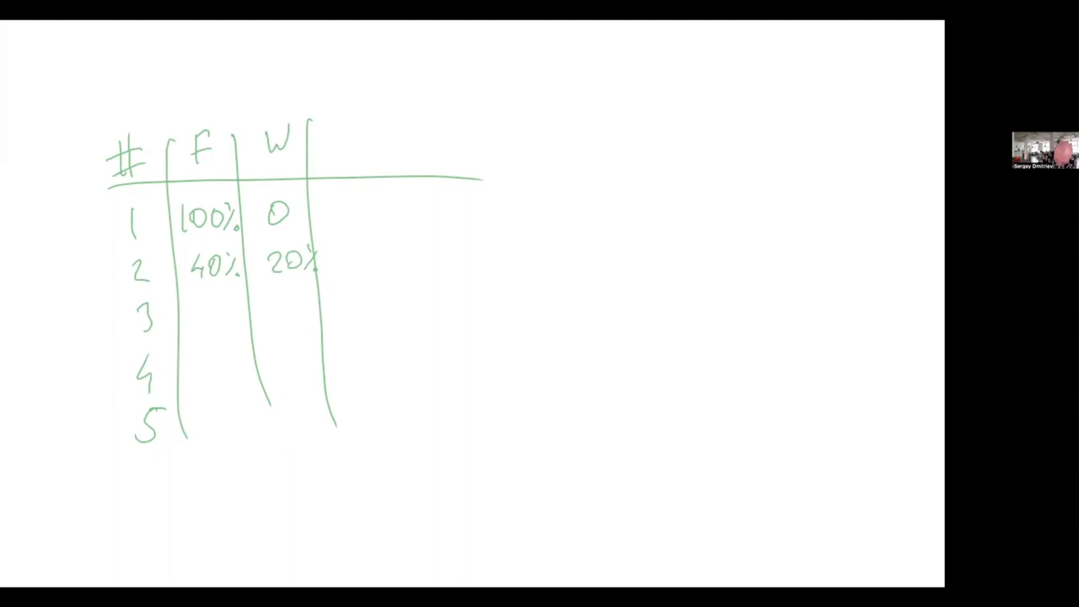
In green pen, lengthen F to Focus and W to Waste, and fill row 3 with 20% and 40%
{"action": "left_click_drag", "start_coordinate": [190, 312], "coordinate": [249, 312]}
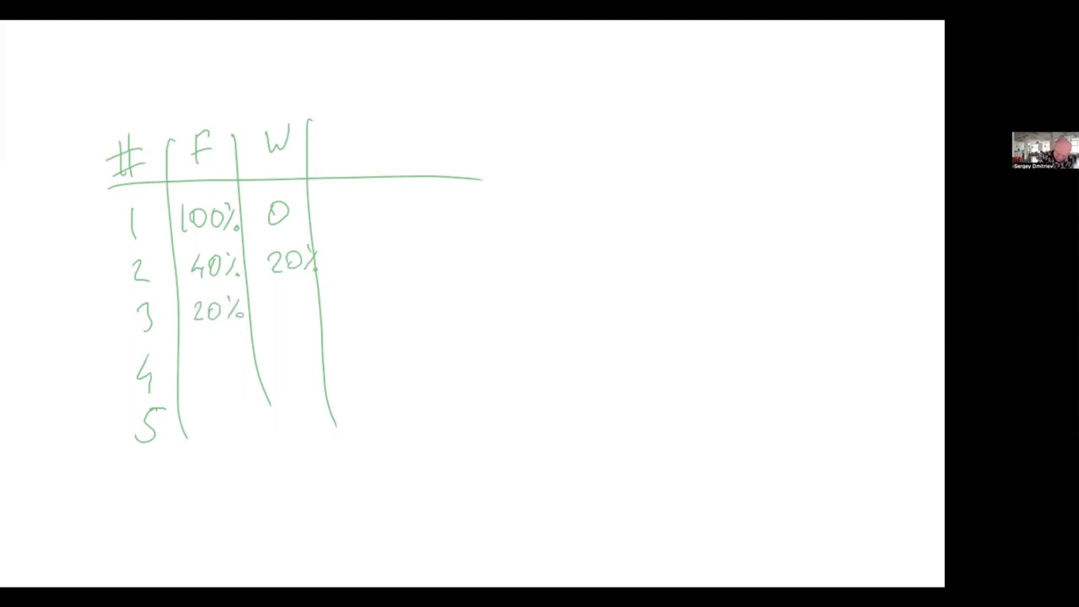
{"action": "type", "text": "40%"}
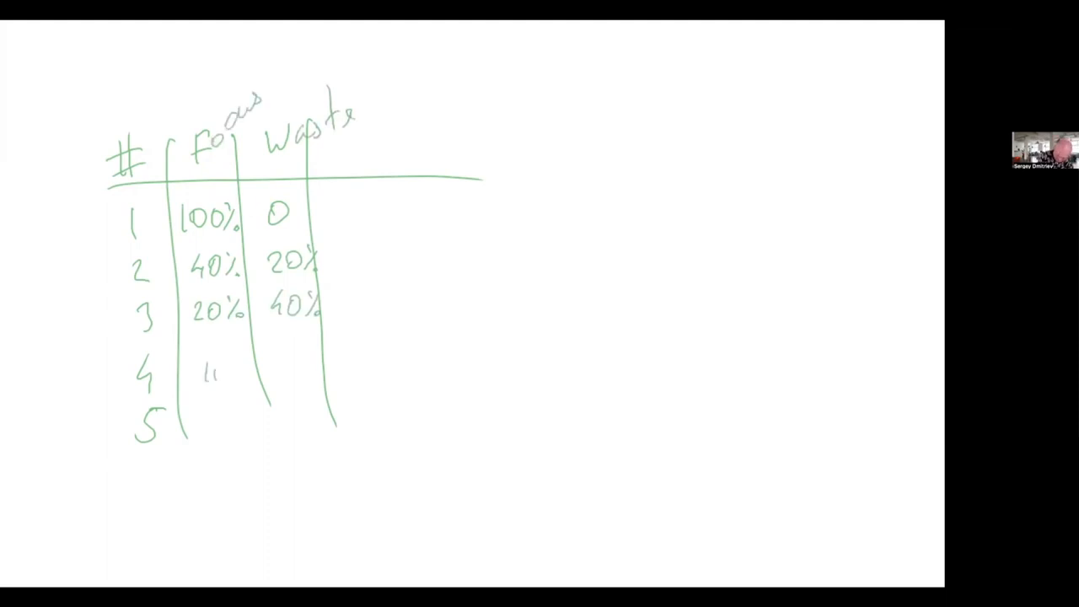
{"action": "type", "text": "10% 58%"}
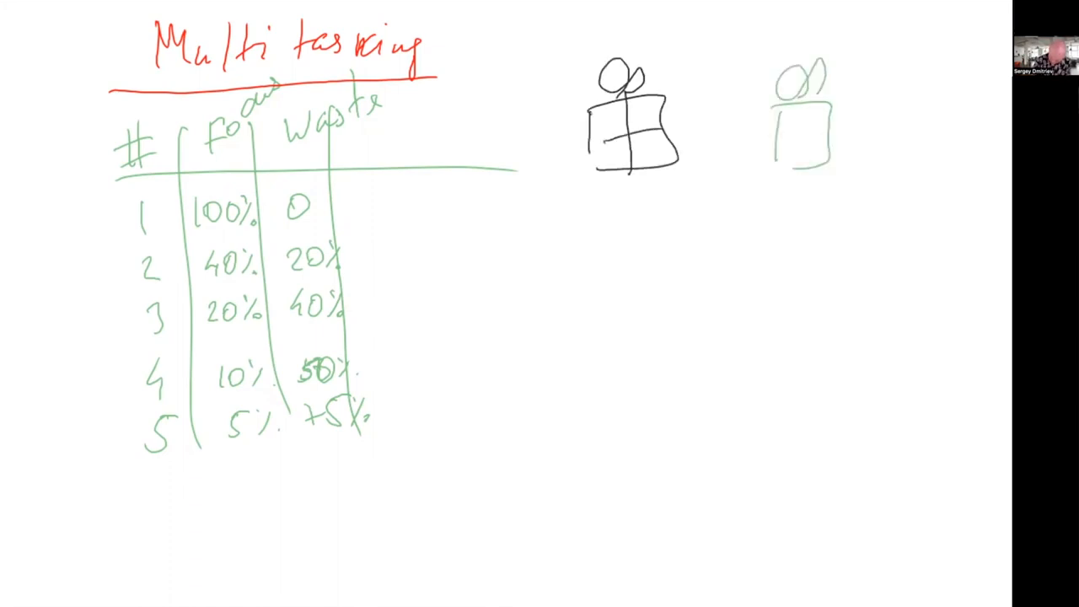
Draw a blue stick figure, blue, green and black timeline bars, and a black vertical axis
{"action": "left_click_drag", "start_coordinate": [906, 101], "coordinate": [982, 160]}
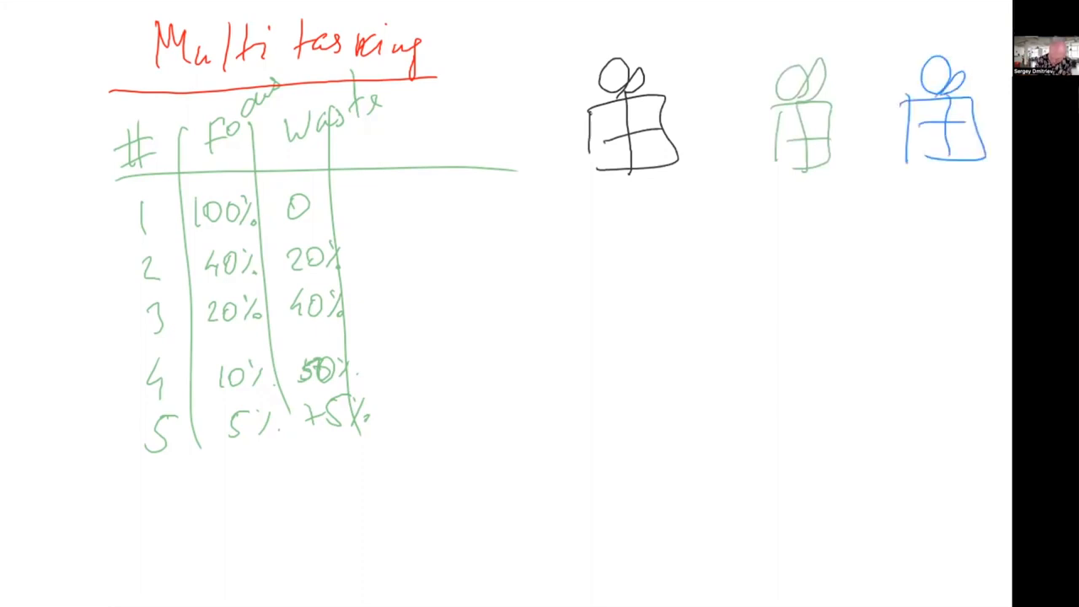
{"action": "left_click_drag", "start_coordinate": [645, 231], "coordinate": [907, 229]}
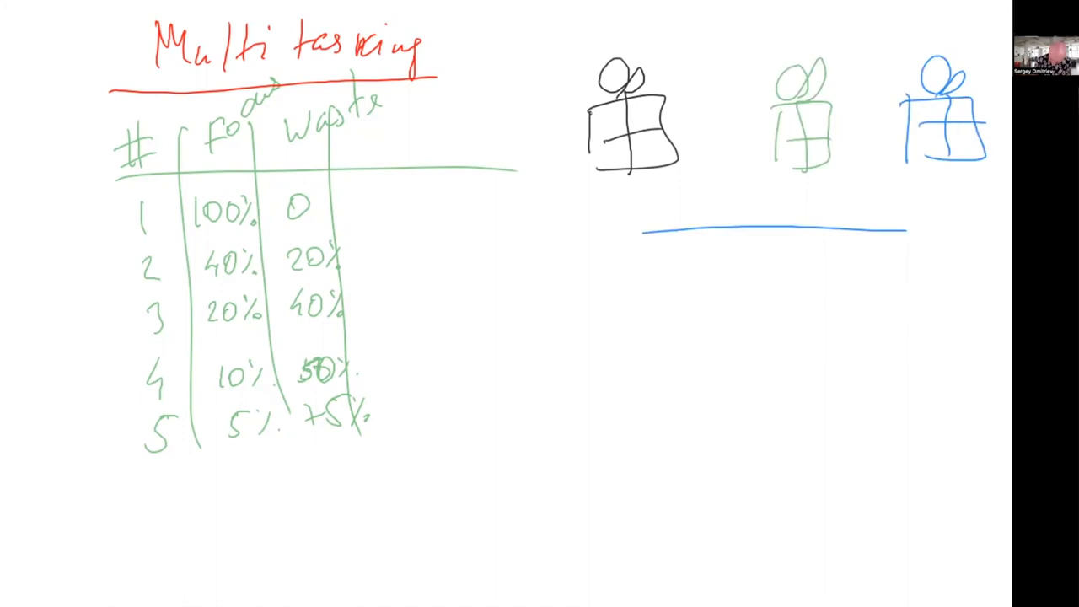
{"action": "left_click_drag", "start_coordinate": [607, 281], "coordinate": [835, 280]}
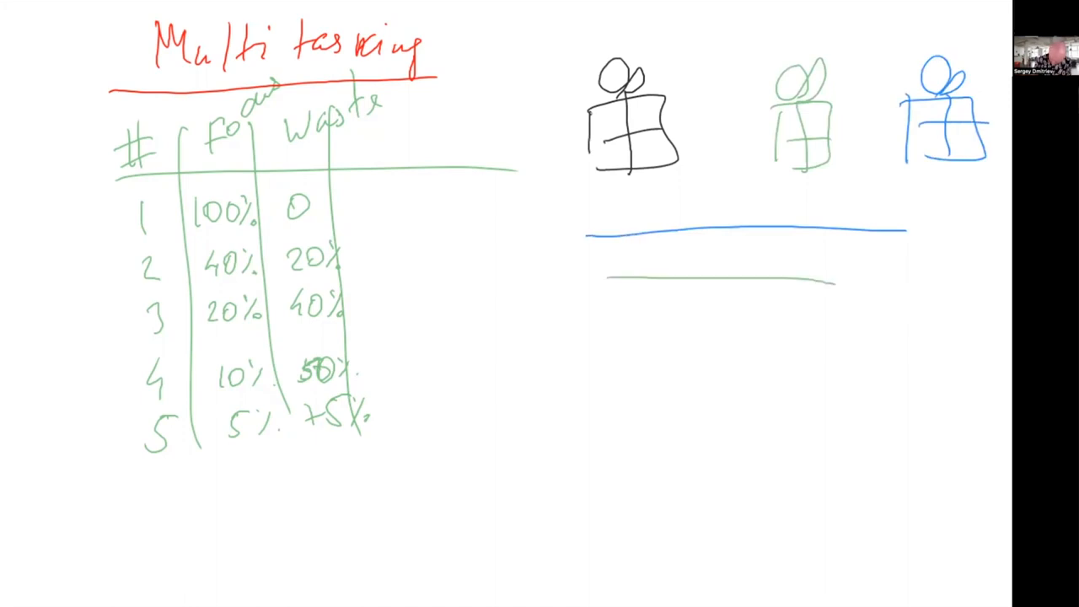
{"action": "left_click_drag", "start_coordinate": [649, 327], "coordinate": [970, 325]}
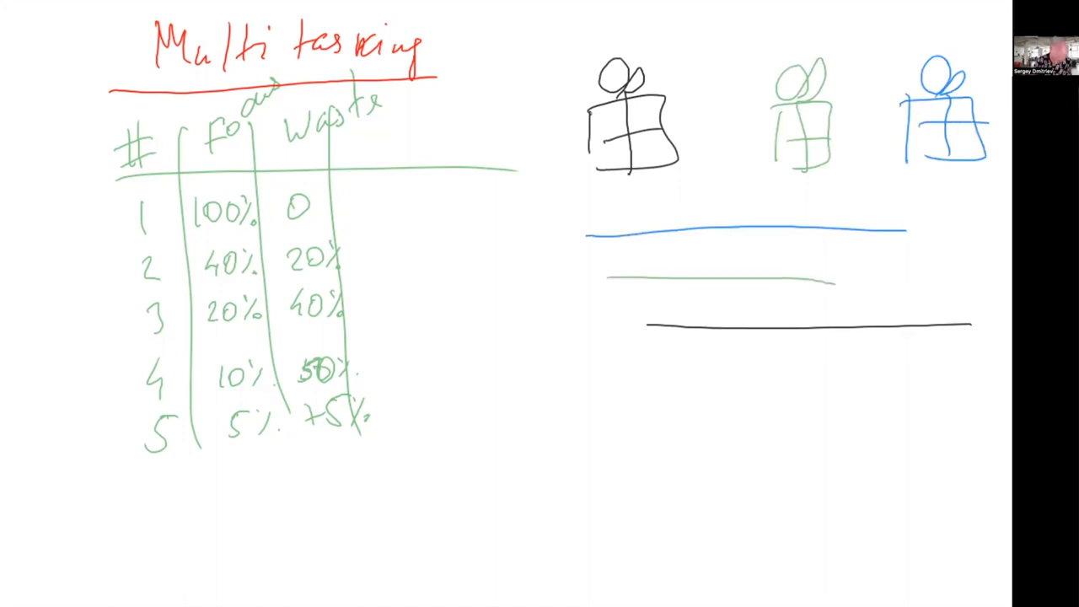
{"action": "left_click_drag", "start_coordinate": [603, 202], "coordinate": [606, 354]}
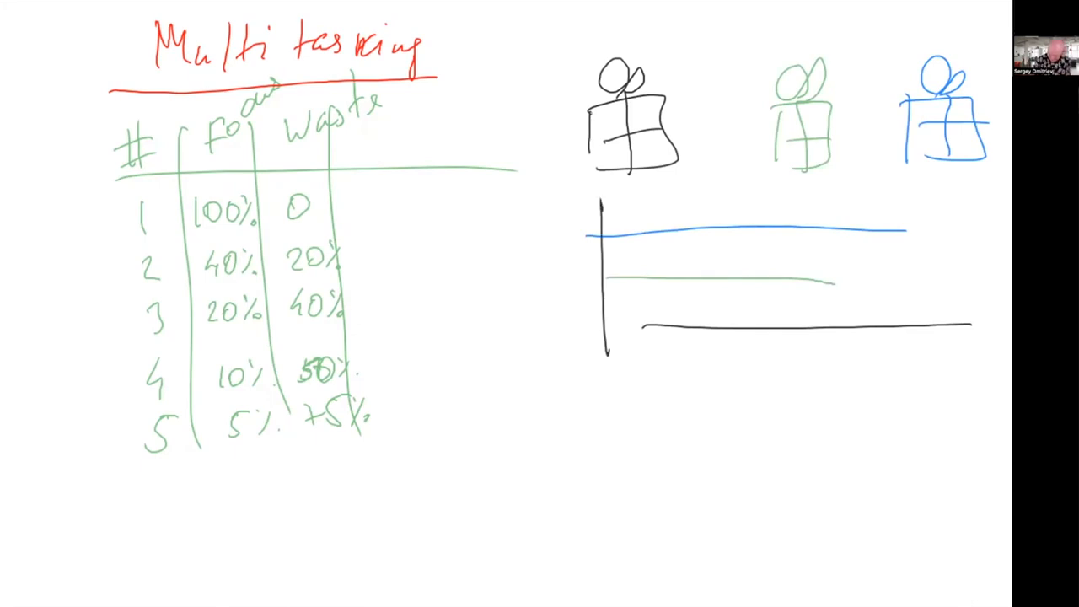